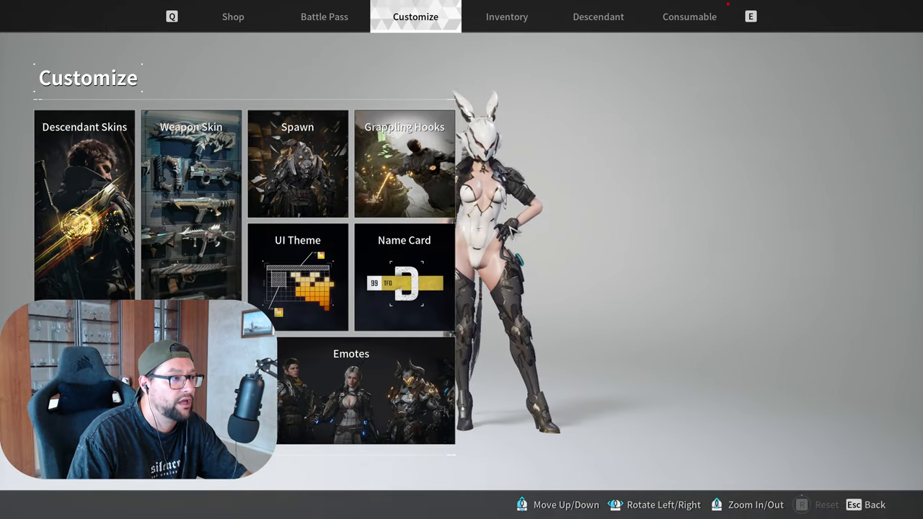
Switch from Customize to the Descendant screen to view Ultimate Bunny's skills
{"action": "left_click", "coordinate": [598, 17]}
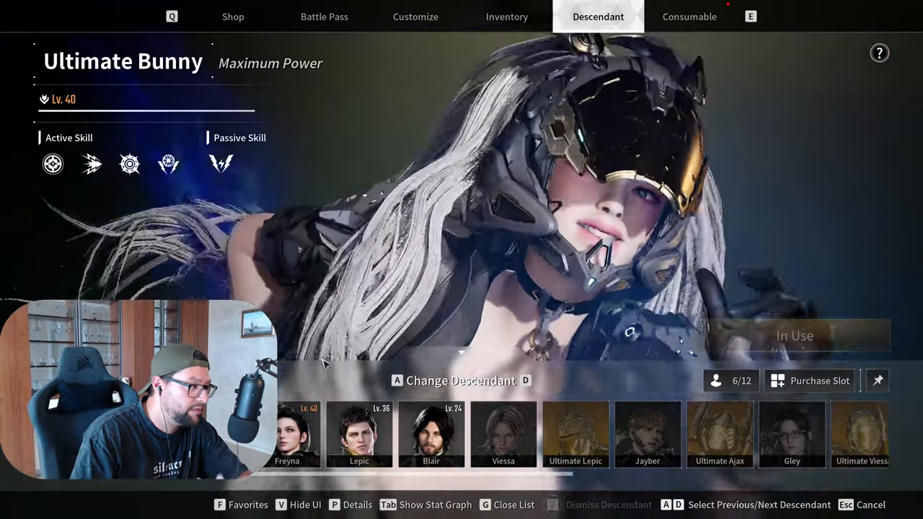
Show the first active skill, Thrill Bomb, with its 10.0s cooldown and damage
{"action": "left_click", "coordinate": [53, 164]}
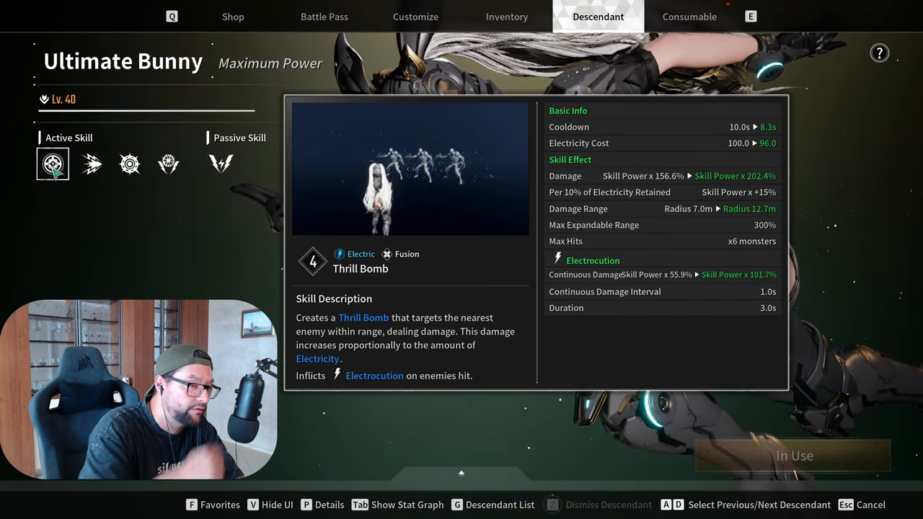
Show the second active skill, Speed of Light, with its 50.0% sprint speed increase
{"action": "left_click", "coordinate": [90, 164]}
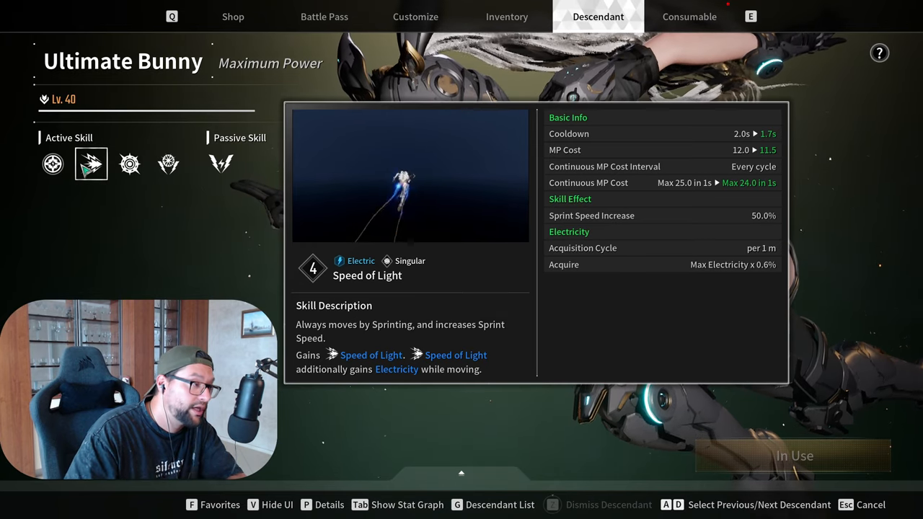
Show the third active skill, Lightning Emission, with its 30.0s cooldown and range
{"action": "left_click", "coordinate": [129, 164]}
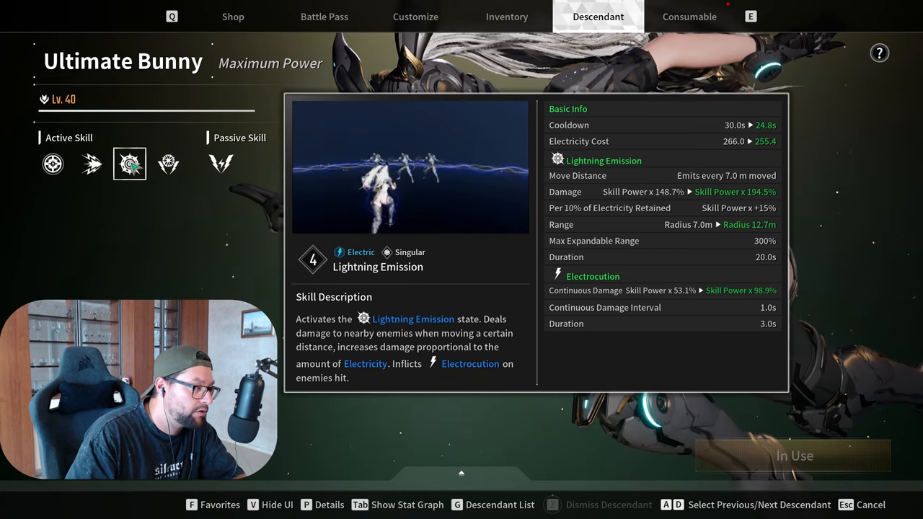
Show the fourth active skill, Maximum Power, with its 30.0s cooldown and tiered damage
{"action": "left_click", "coordinate": [168, 164]}
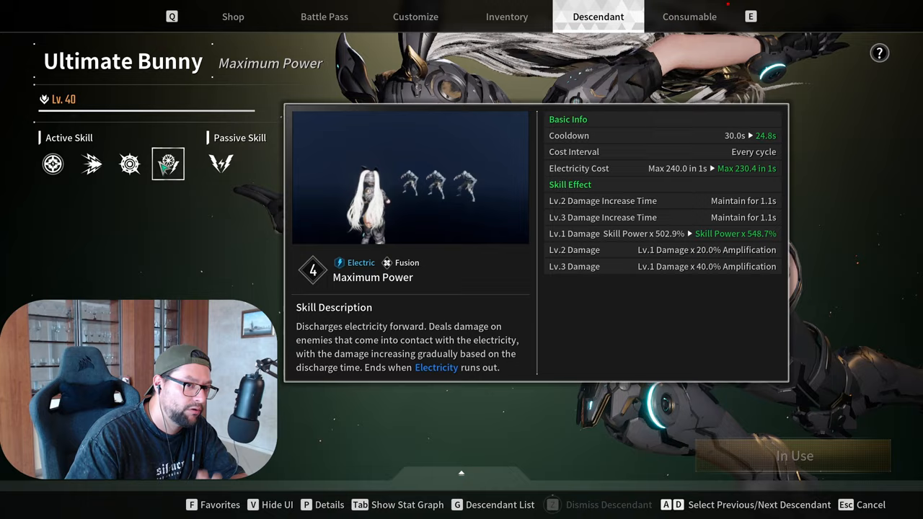
{"action": "left_click", "coordinate": [130, 164]}
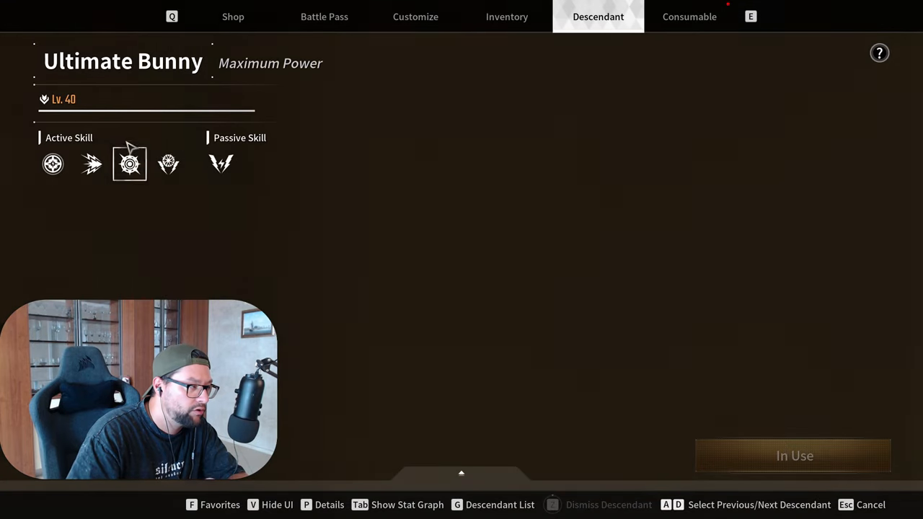
{"action": "left_click", "coordinate": [92, 164]}
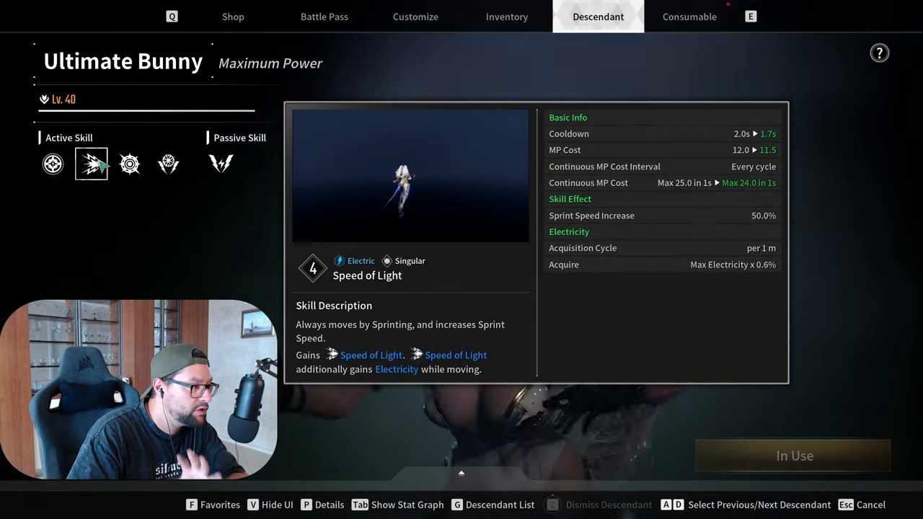
{"action": "left_click", "coordinate": [129, 164]}
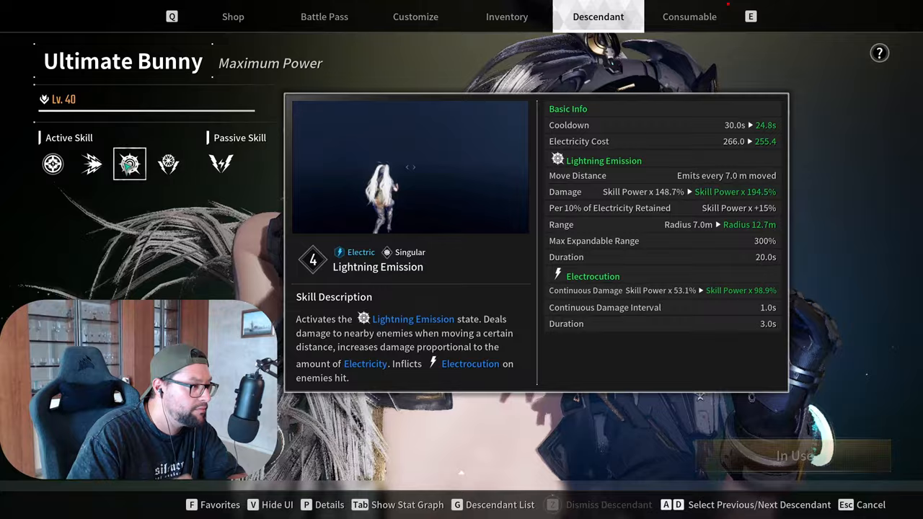
{"action": "left_click", "coordinate": [92, 163]}
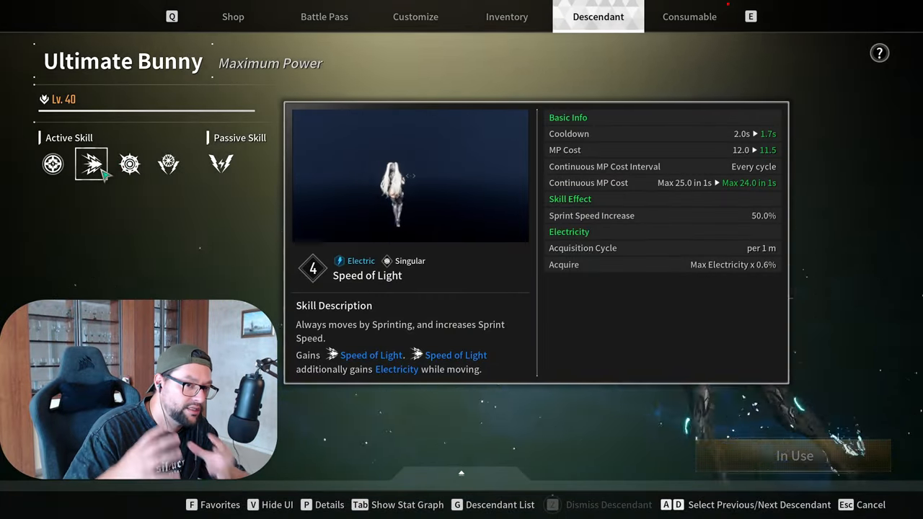
{"action": "left_click", "coordinate": [168, 164]}
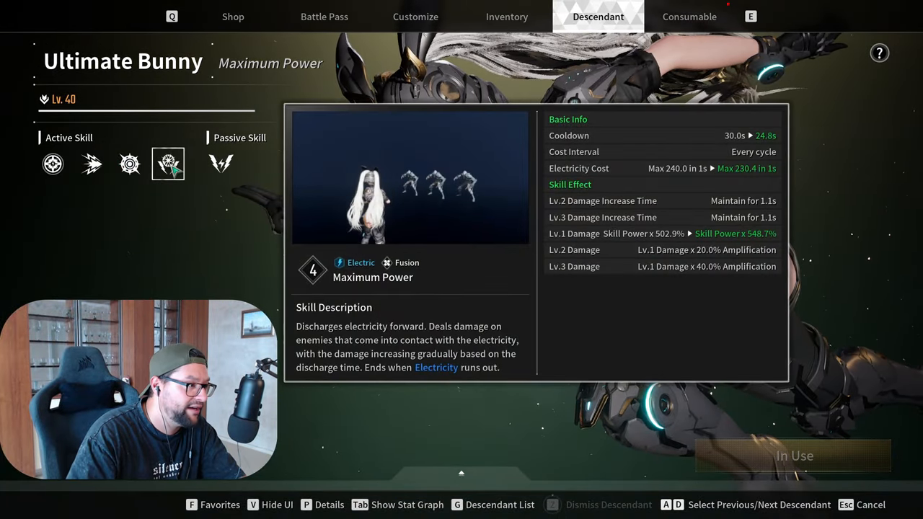
{"action": "left_click", "coordinate": [53, 163]}
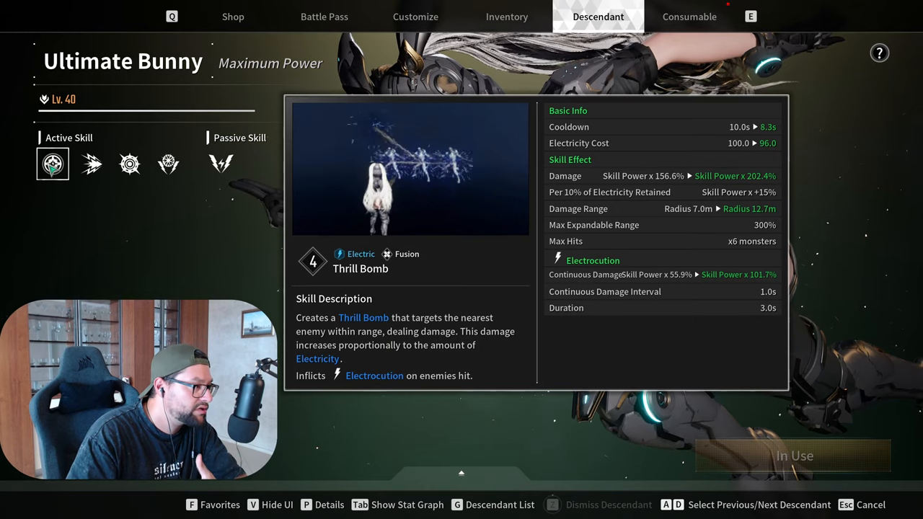
{"action": "left_click", "coordinate": [168, 163]}
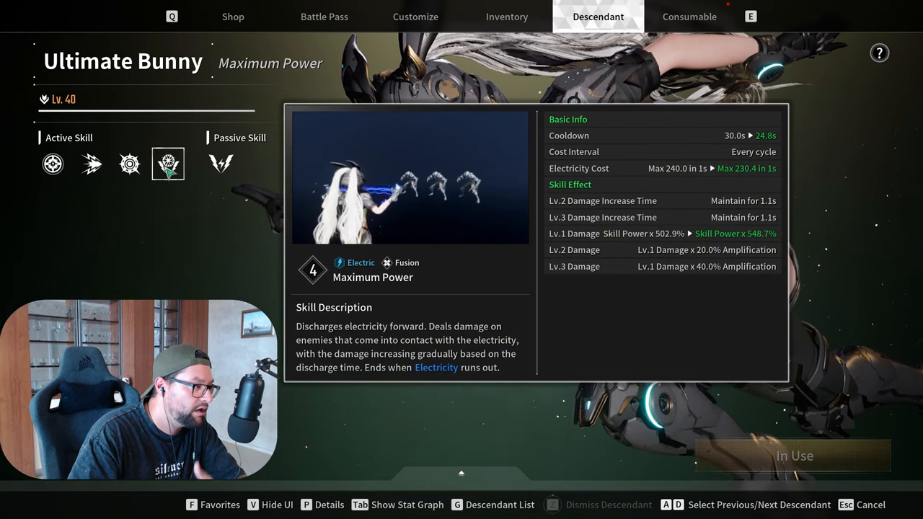